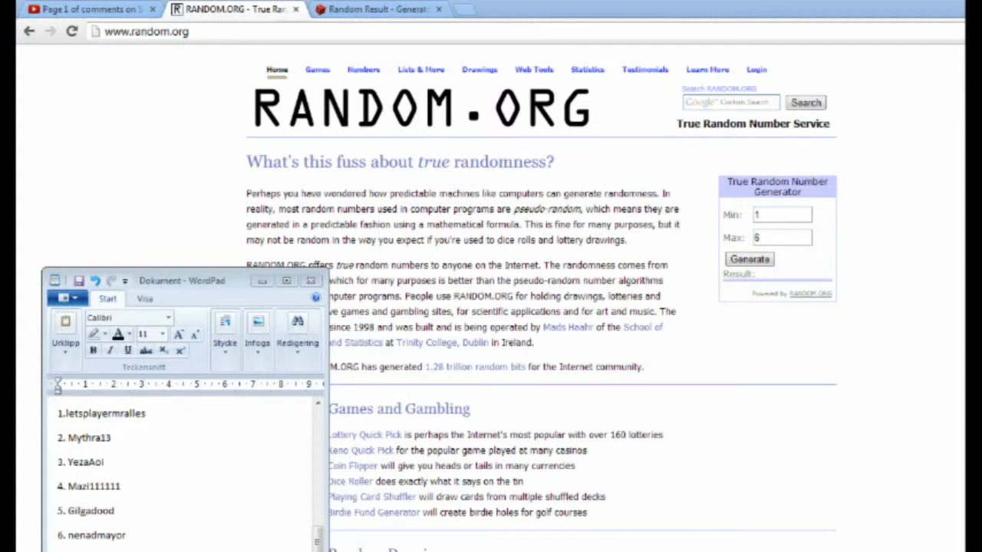
Minimize the WordPad name list and generate a random number from 1 to 6, getting 2.
left_click(748, 259)
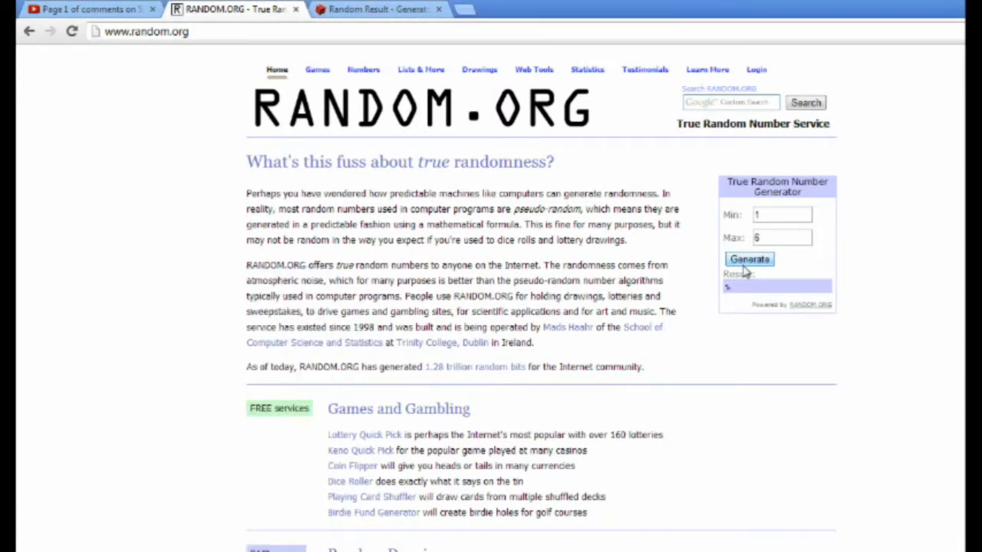
left_click(748, 259)
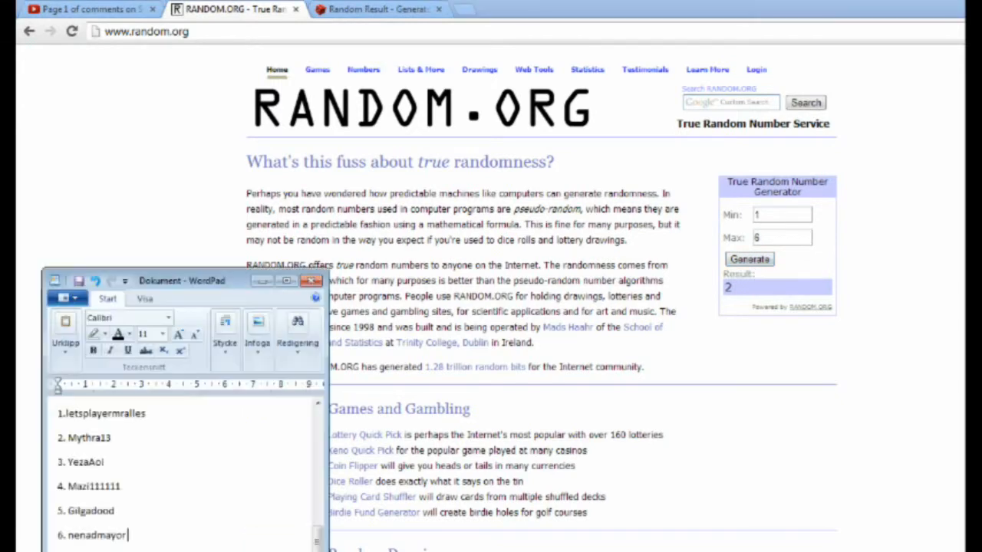